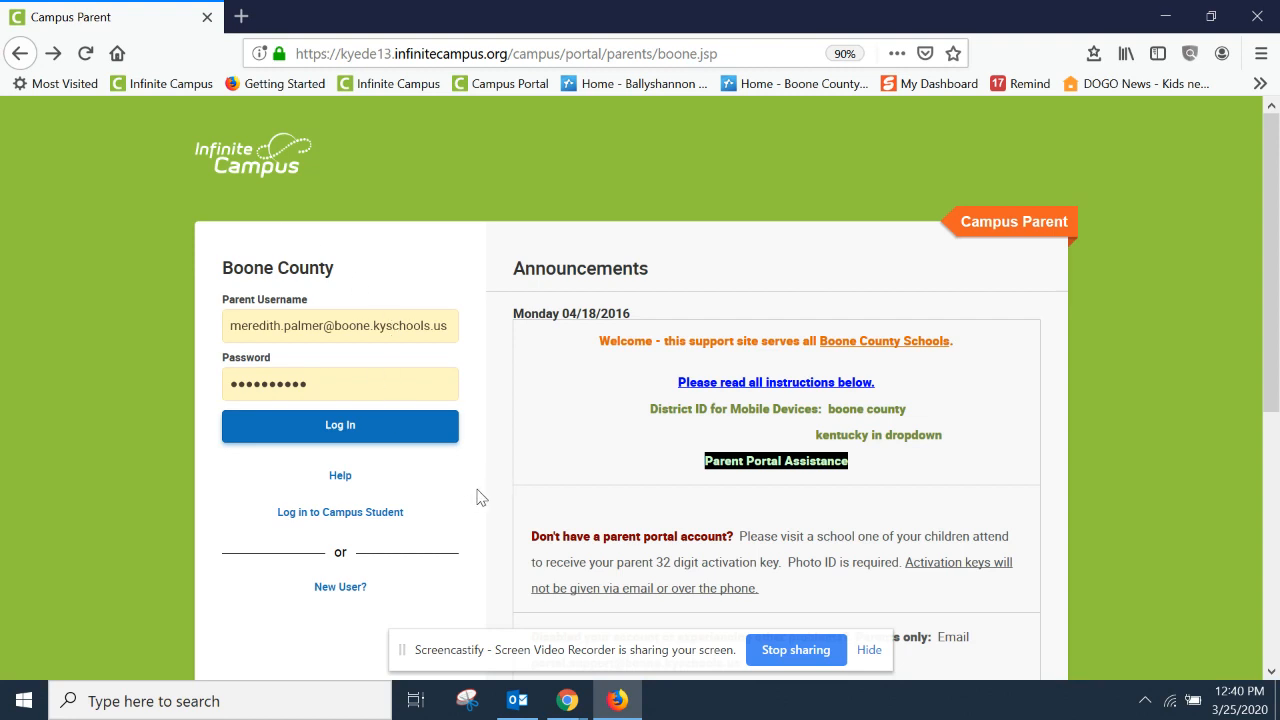
{"action": "mouse_move", "coordinate": [487, 531]}
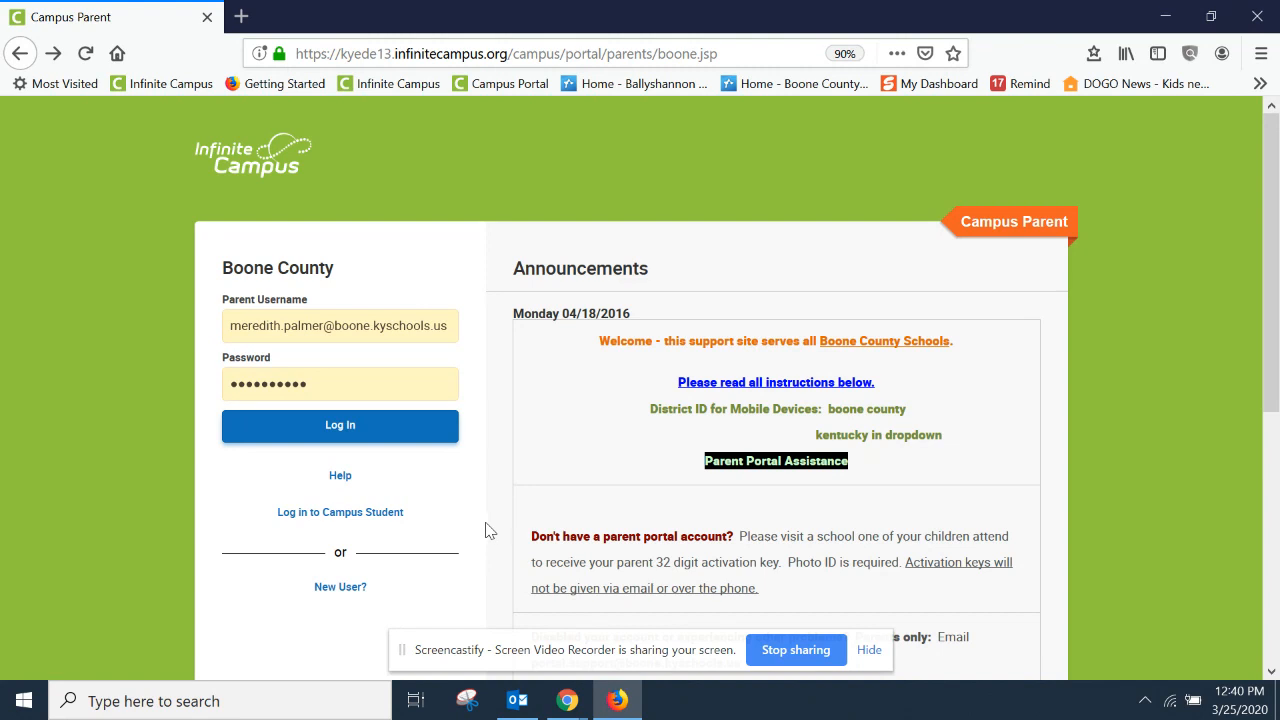
{"action": "mouse_move", "coordinate": [268, 331]}
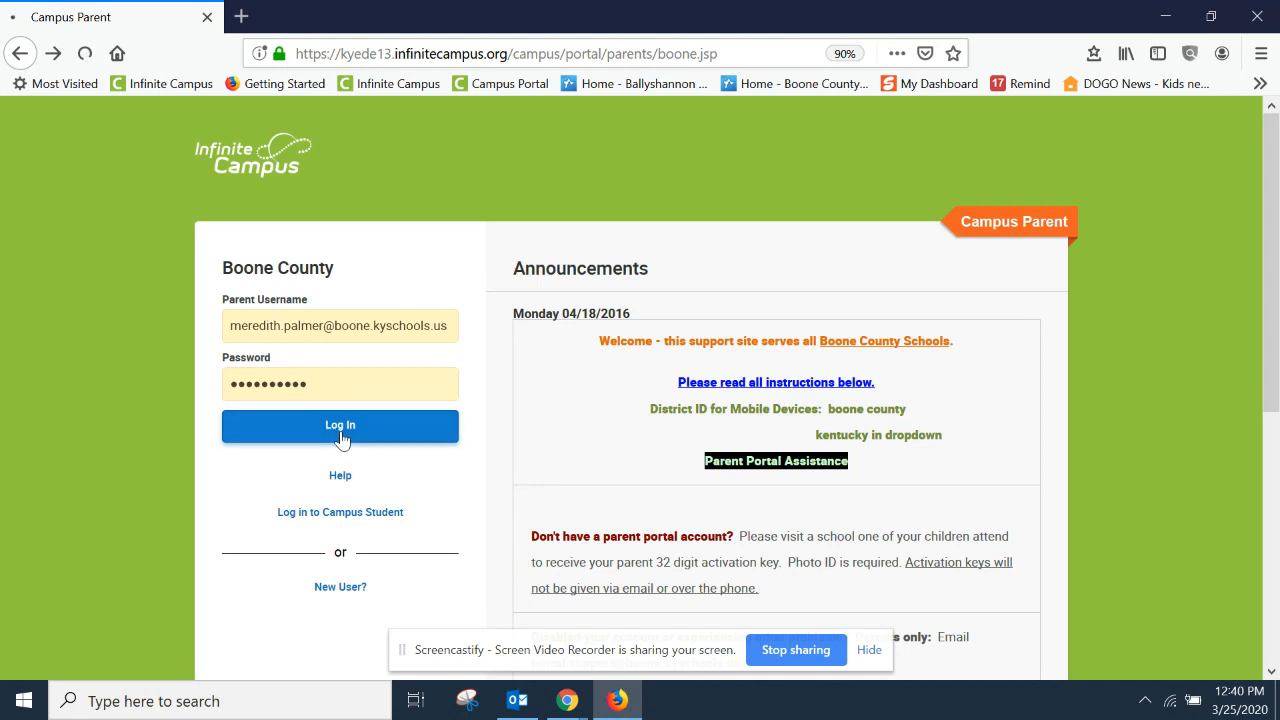
Step: Log in to the parent portal and open Report Card-Conventional from Reports
{"action": "left_click", "coordinate": [340, 425]}
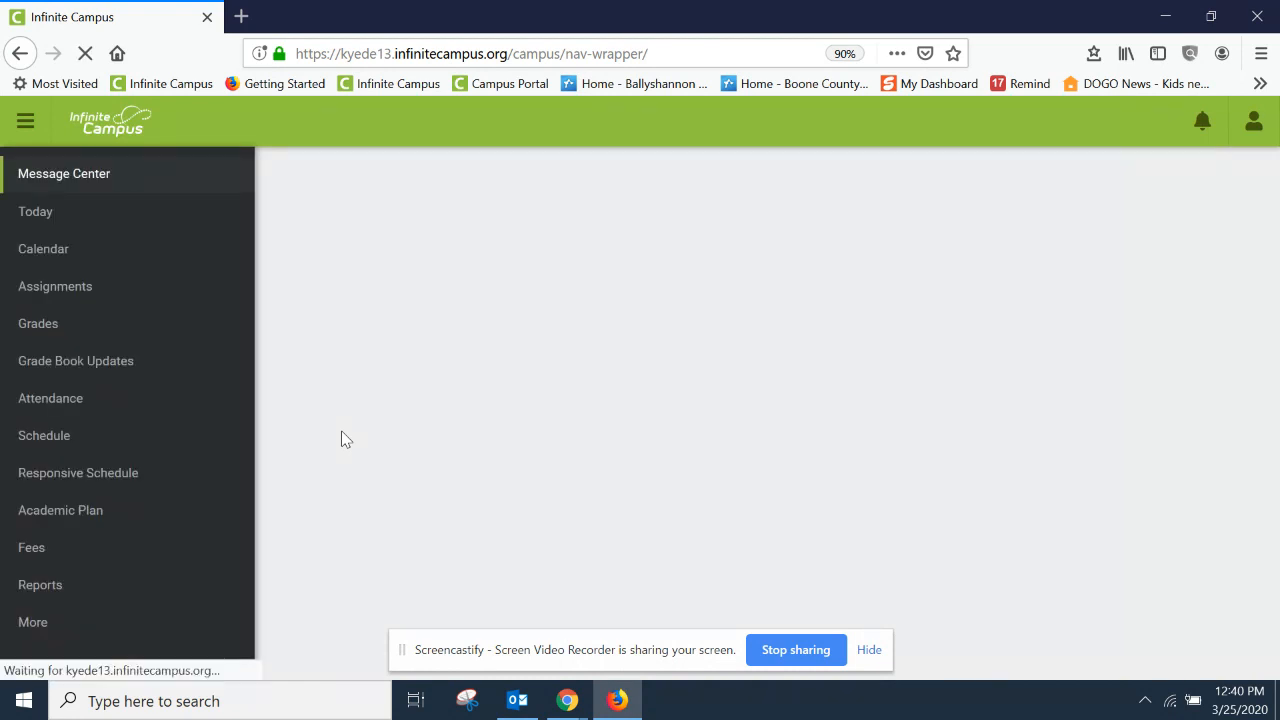
{"action": "left_click", "coordinate": [64, 173]}
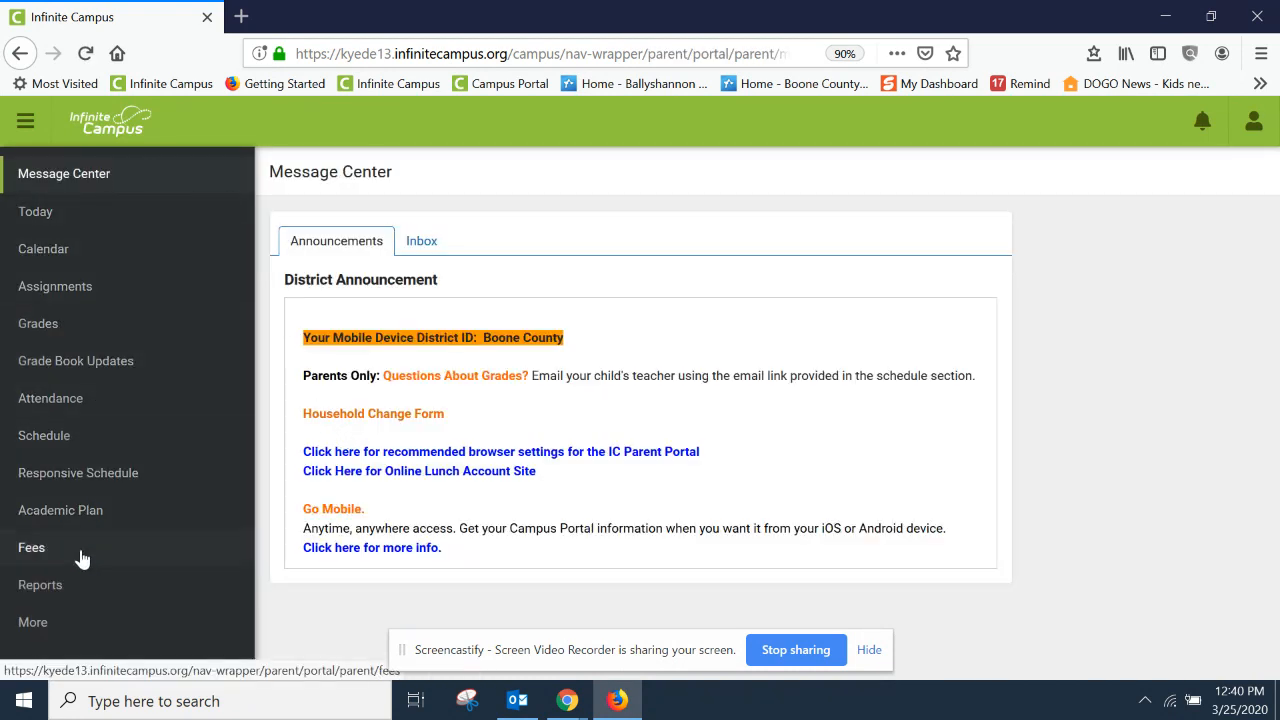
{"action": "mouse_move", "coordinate": [44, 595]}
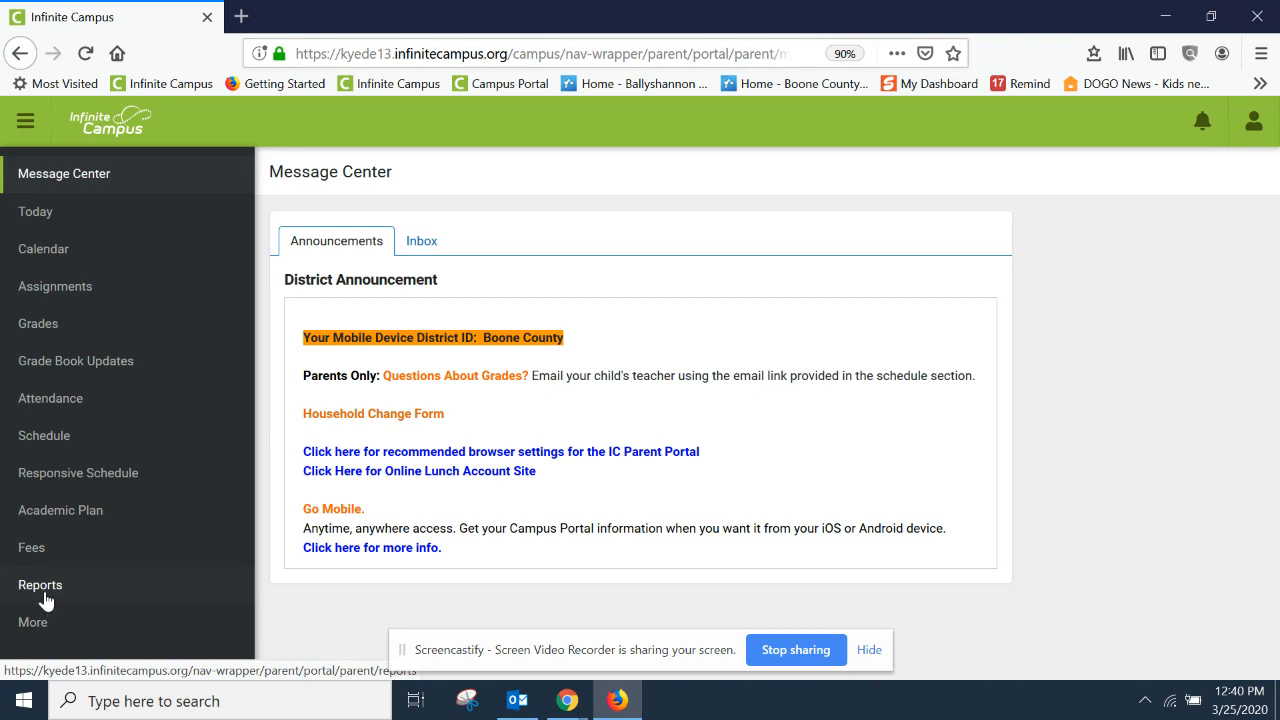
{"action": "left_click", "coordinate": [40, 585]}
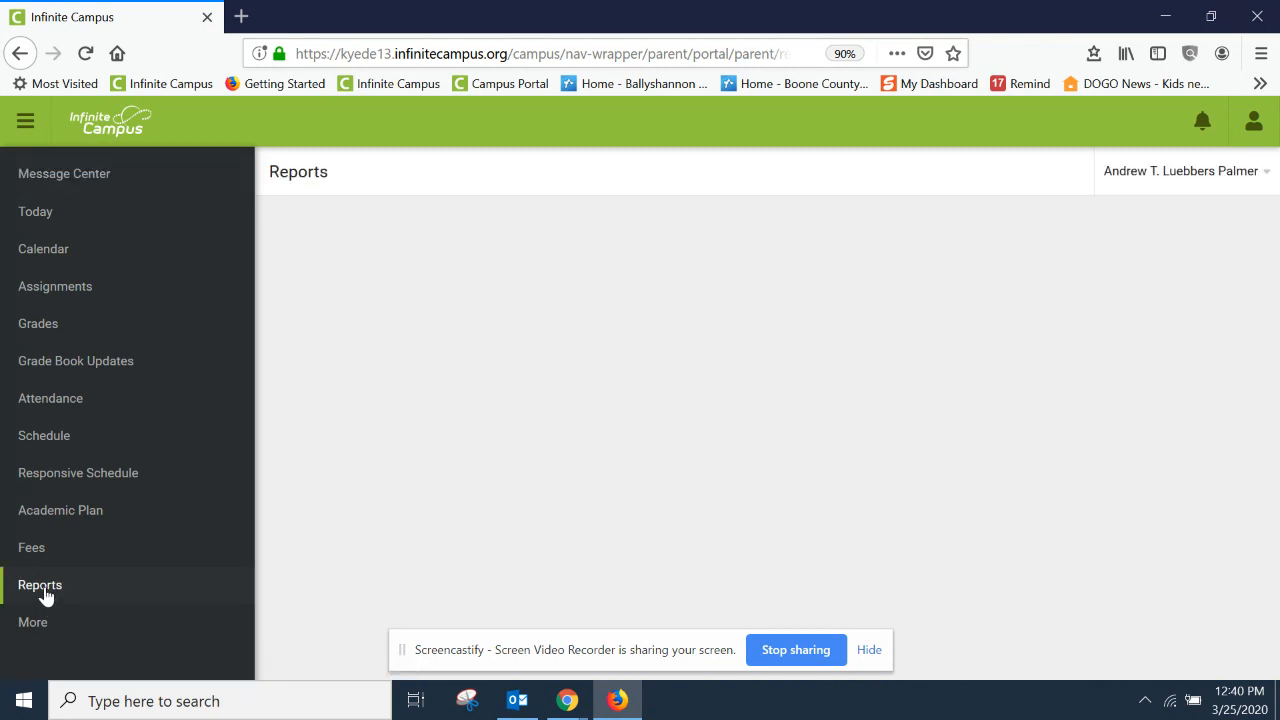
{"action": "left_click", "coordinate": [40, 585]}
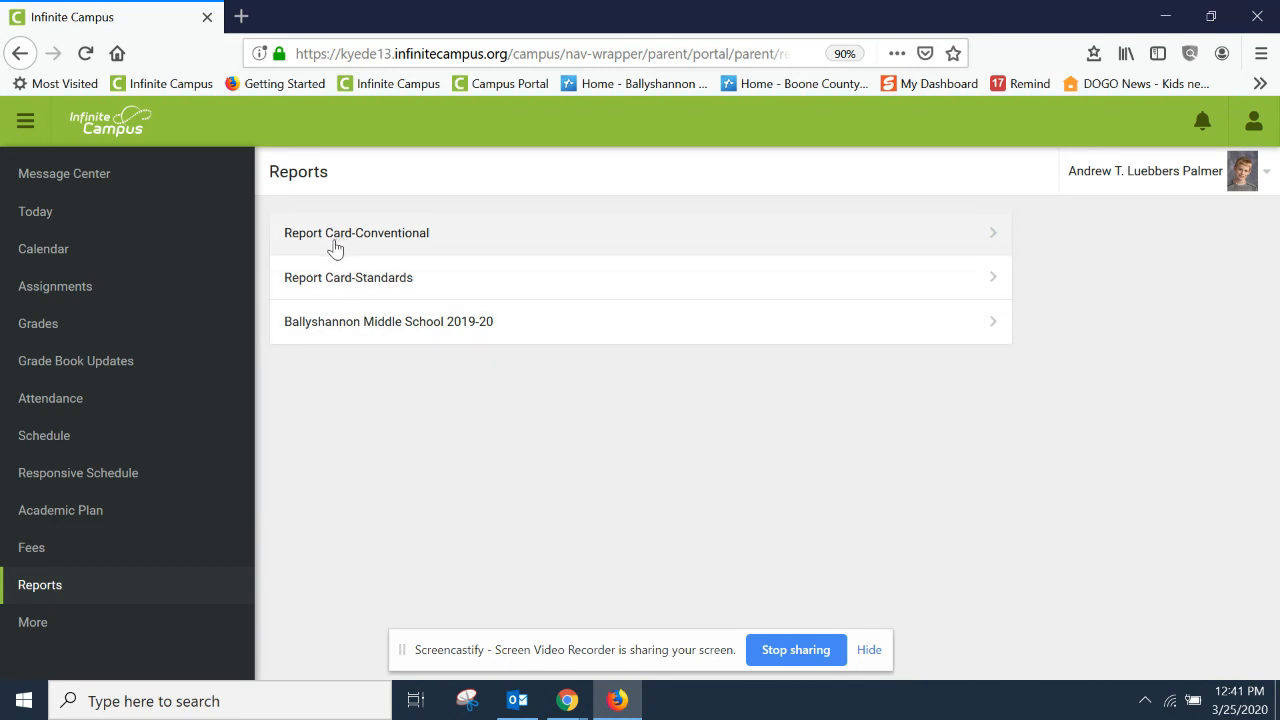
{"action": "left_click", "coordinate": [356, 232]}
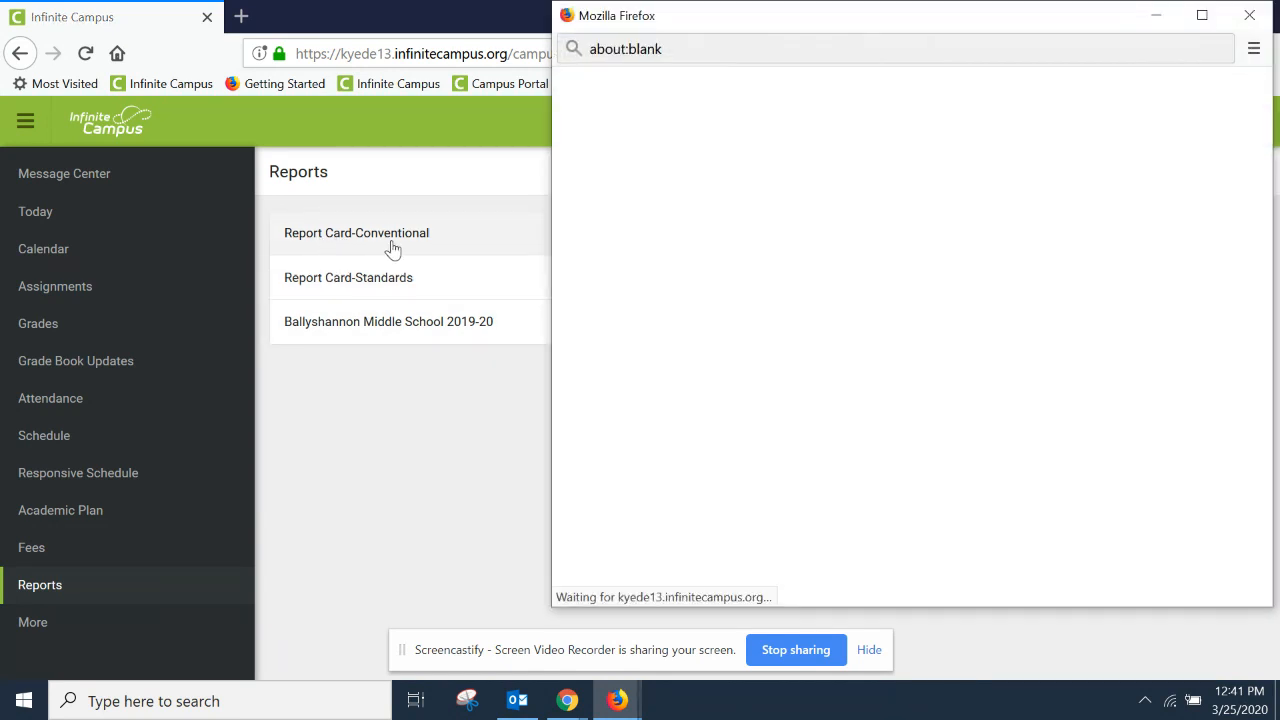
Step: Review the loaded report card PDF's attendance summary and term course grades
{"action": "left_click", "coordinate": [356, 232]}
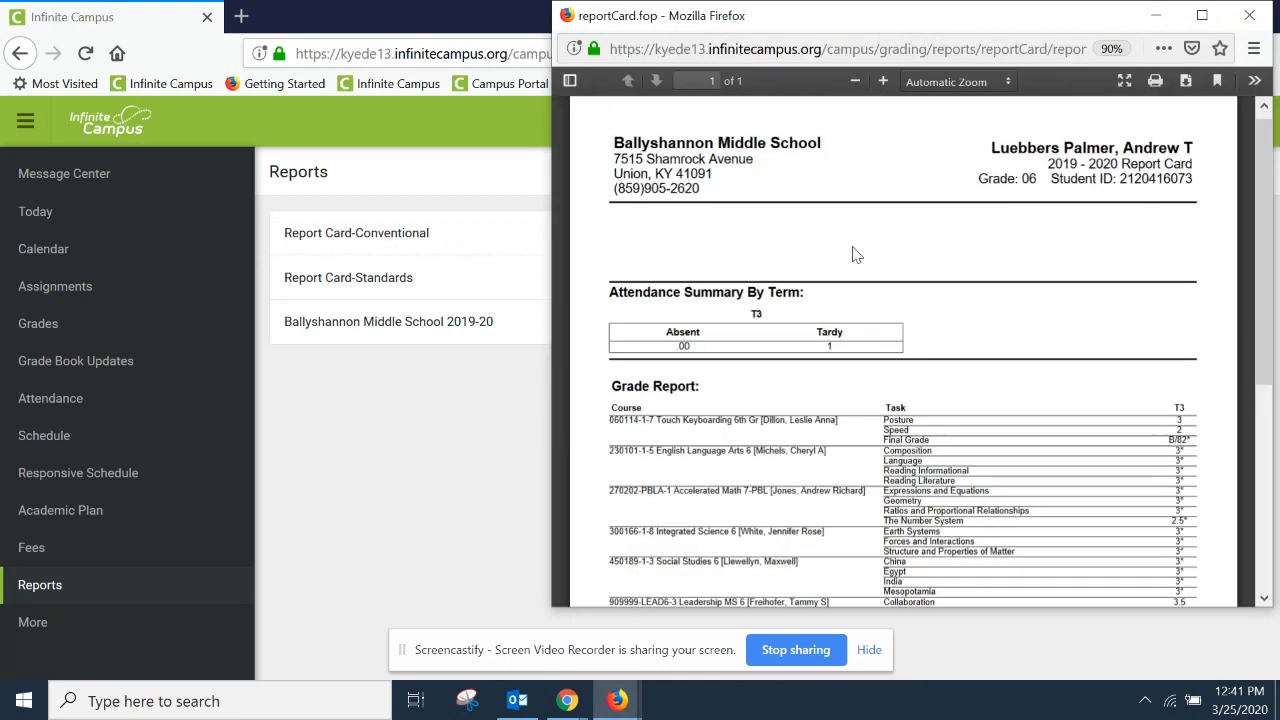
{"action": "mouse_move", "coordinate": [1153, 288]}
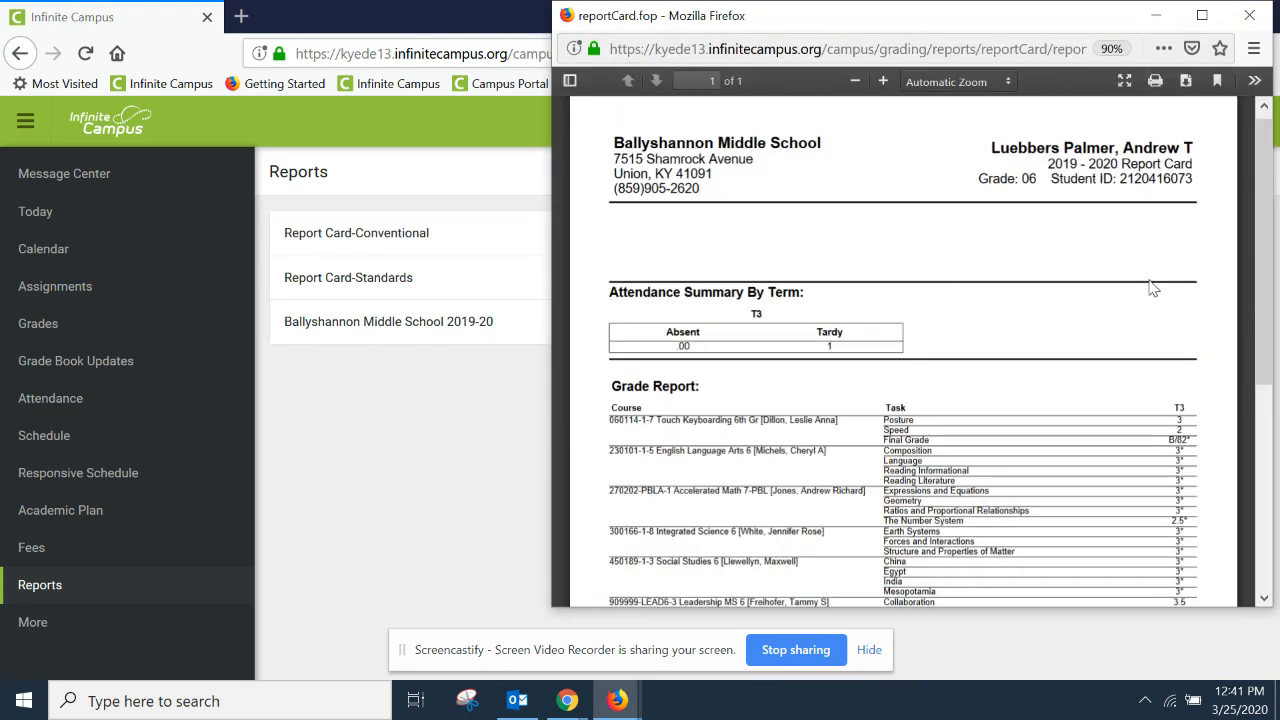
{"action": "mouse_move", "coordinate": [1249, 16]}
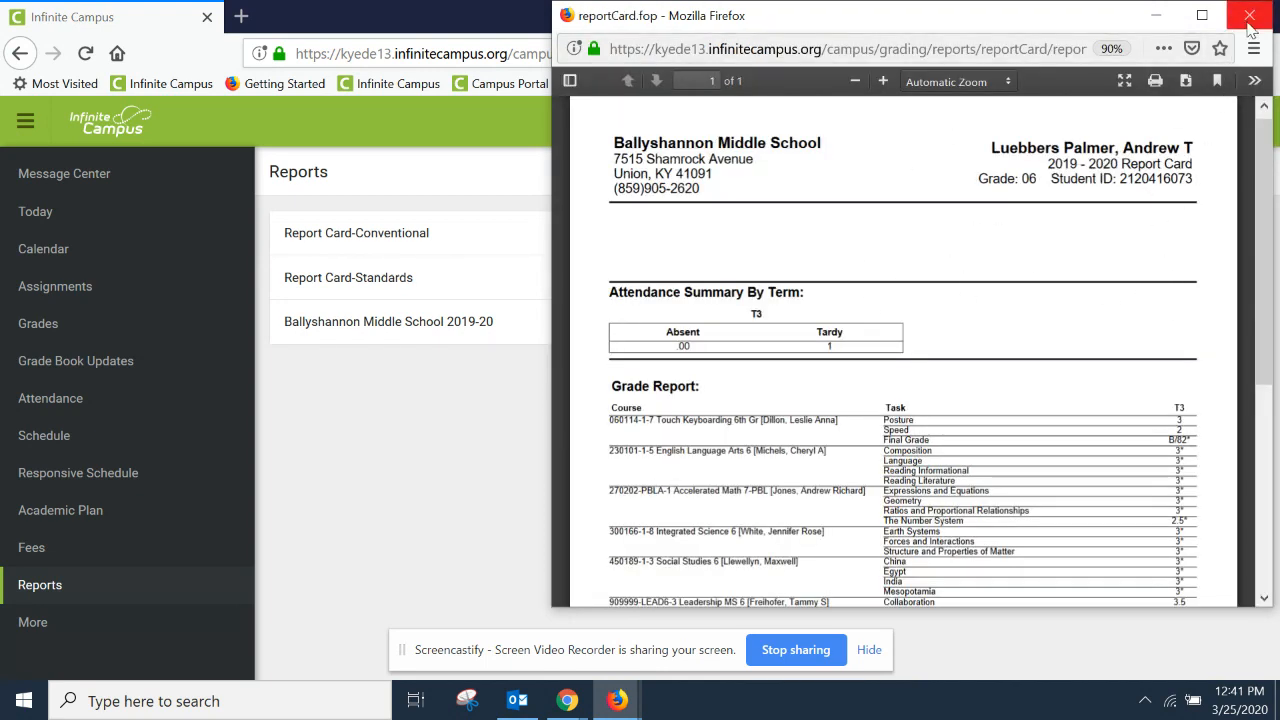
Step: Close the report card pop-up and open the student name dropdown
{"action": "left_click", "coordinate": [1248, 15]}
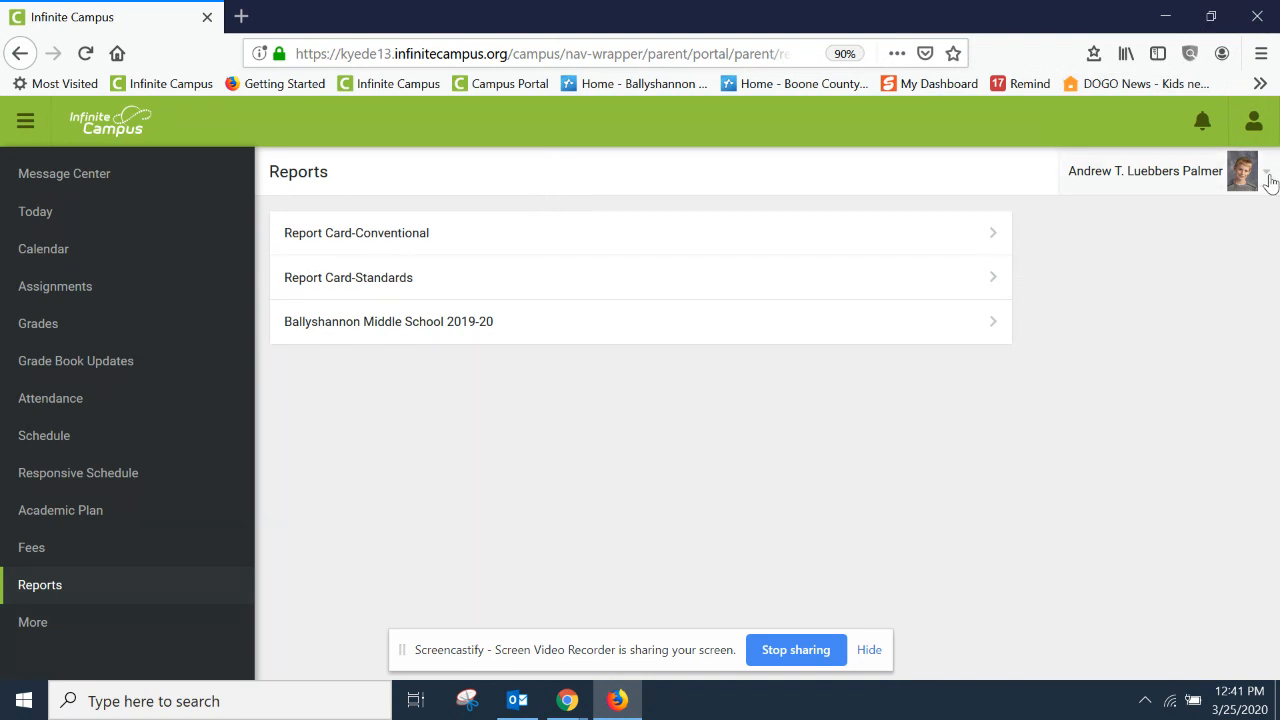
{"action": "left_click", "coordinate": [1265, 171]}
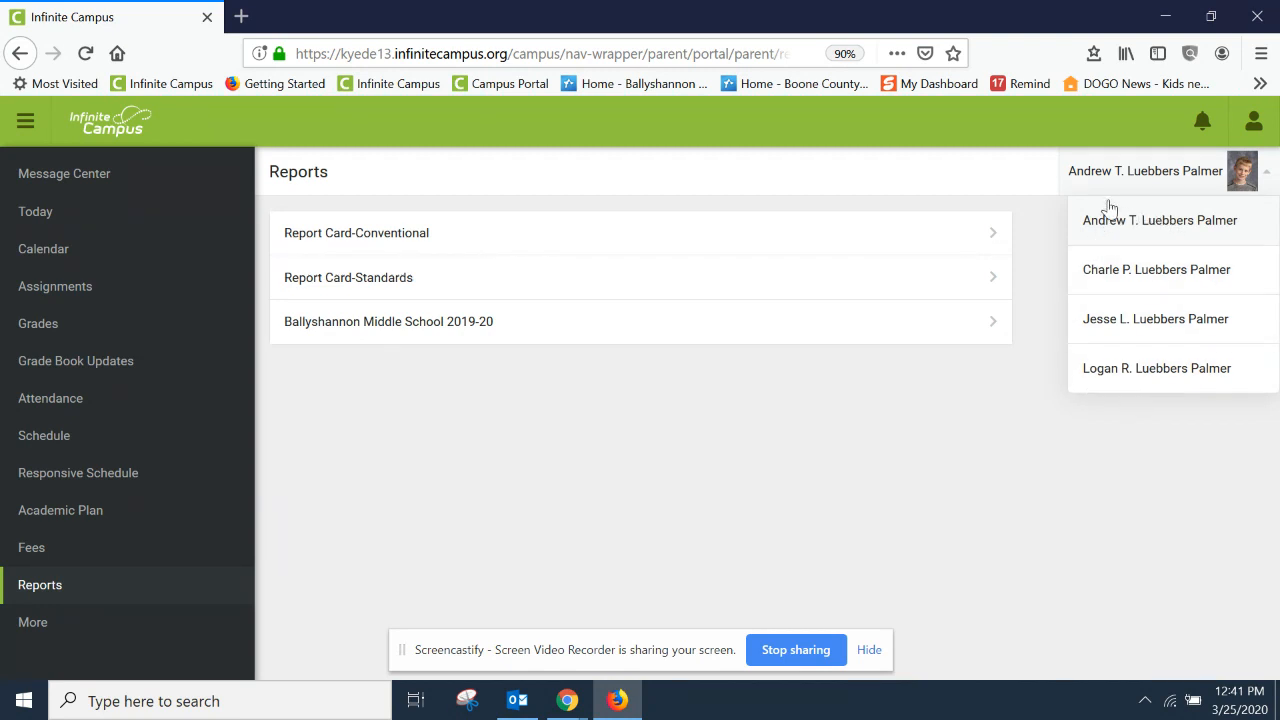
{"action": "mouse_move", "coordinate": [1128, 442]}
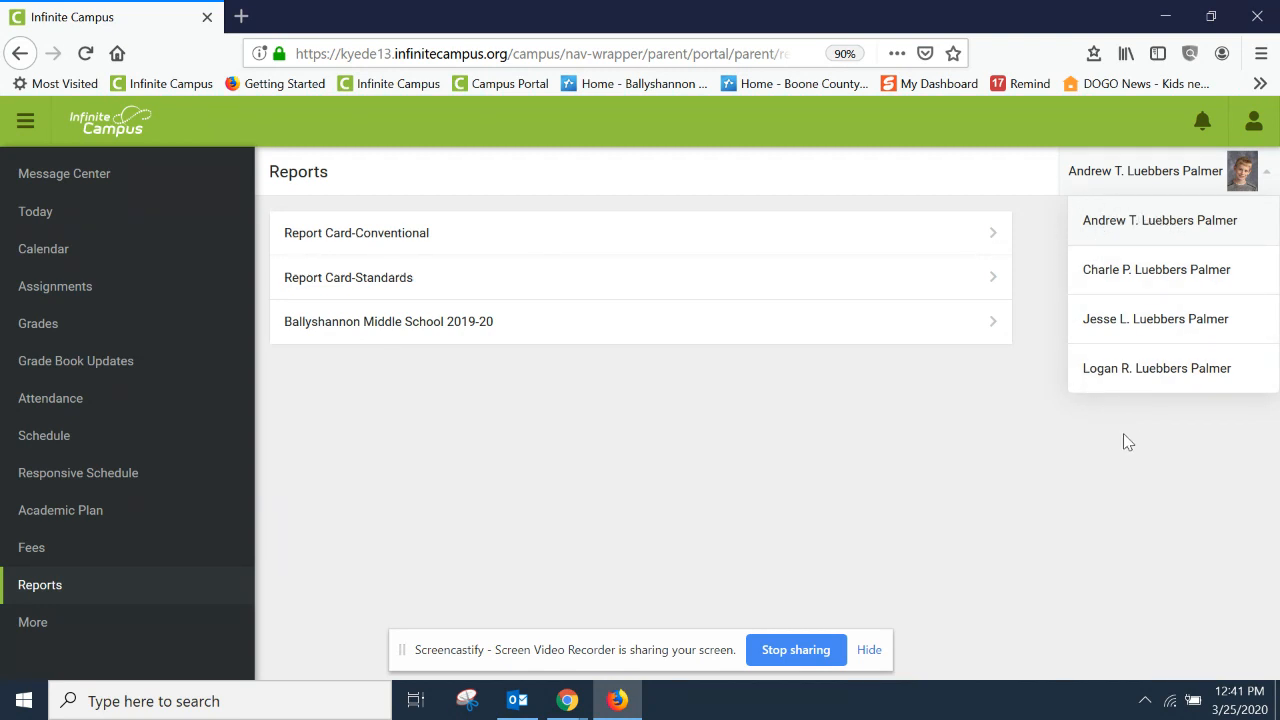
{"action": "mouse_move", "coordinate": [1138, 450]}
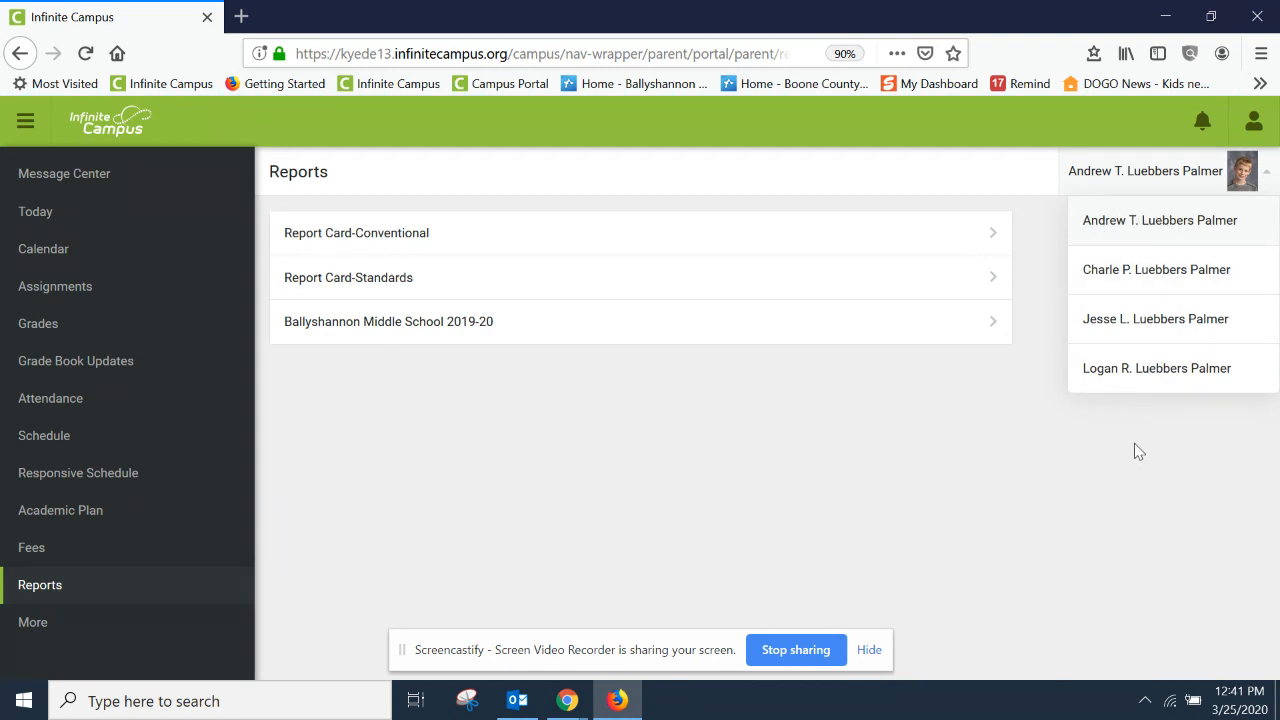
{"action": "mouse_move", "coordinate": [1126, 222]}
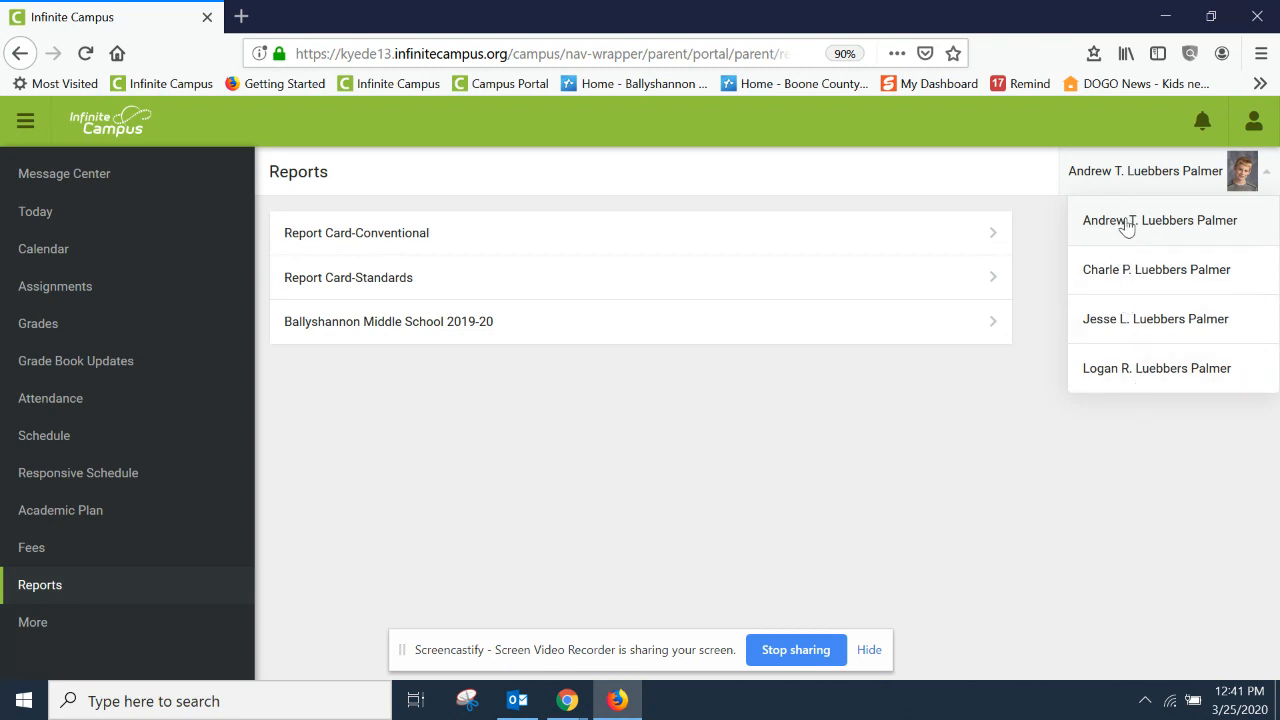
{"action": "mouse_move", "coordinate": [1067, 234]}
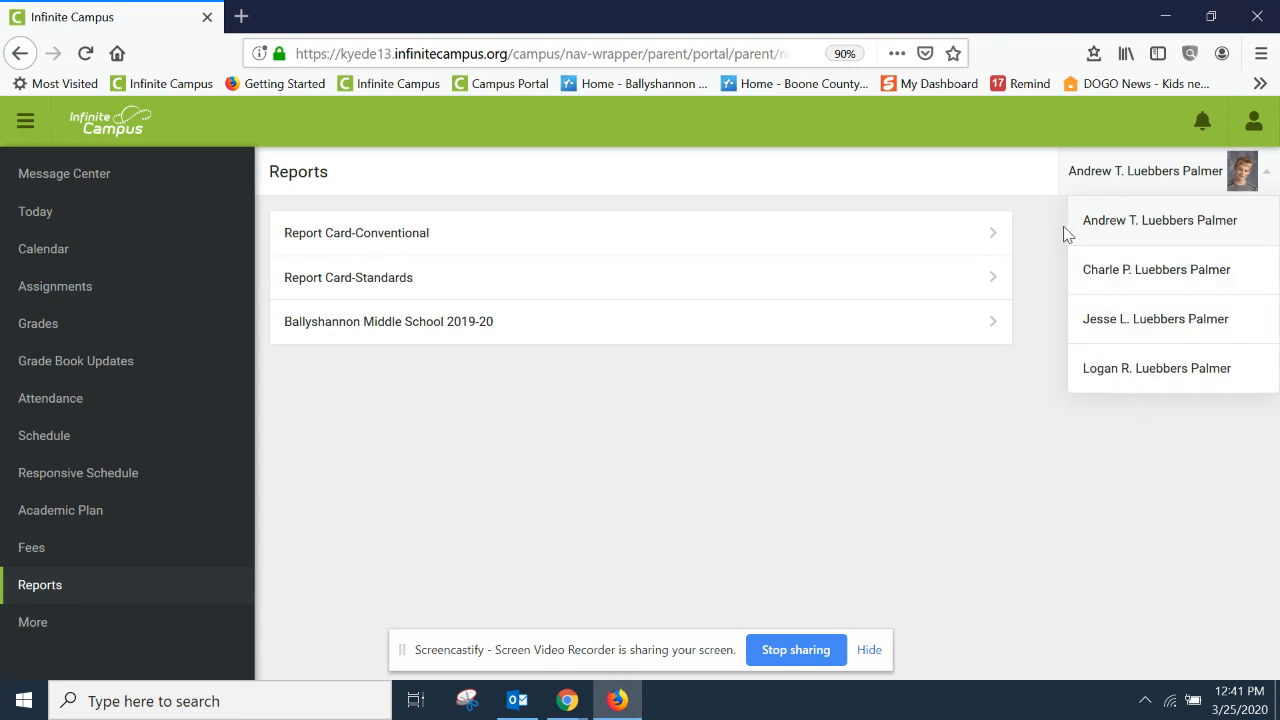
{"action": "mouse_move", "coordinate": [1100, 227]}
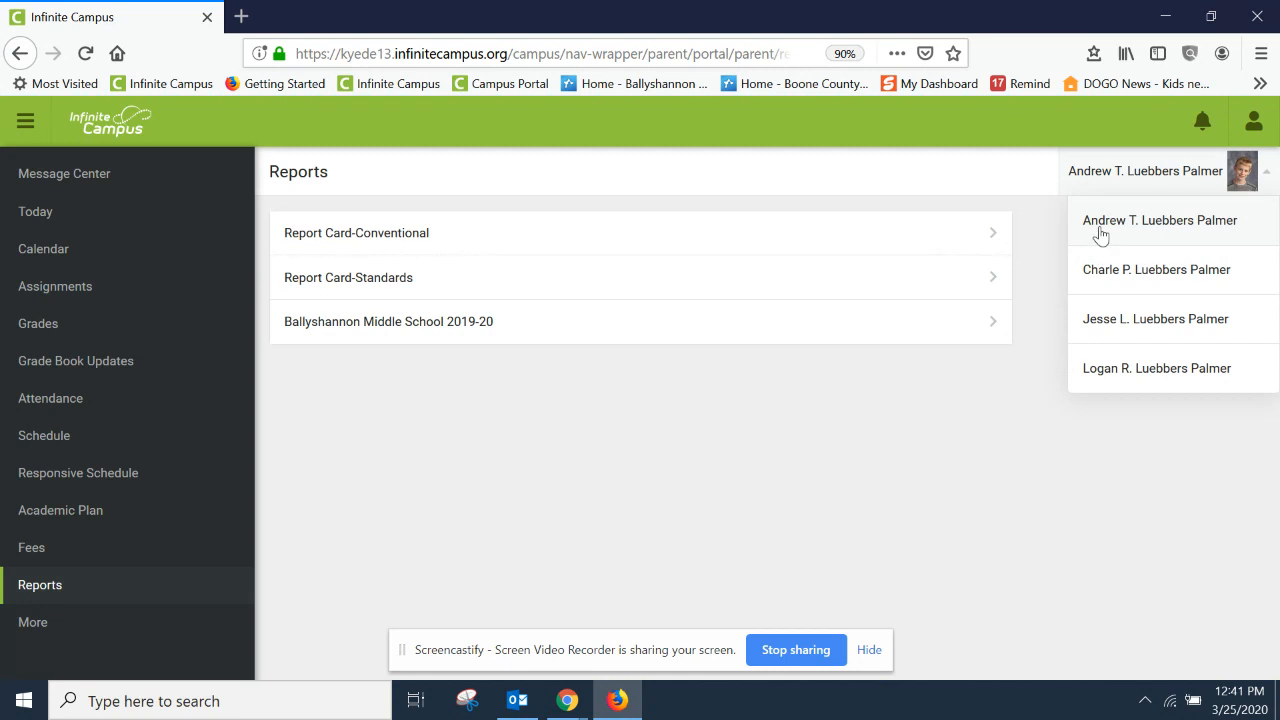
{"action": "mouse_move", "coordinate": [1021, 418]}
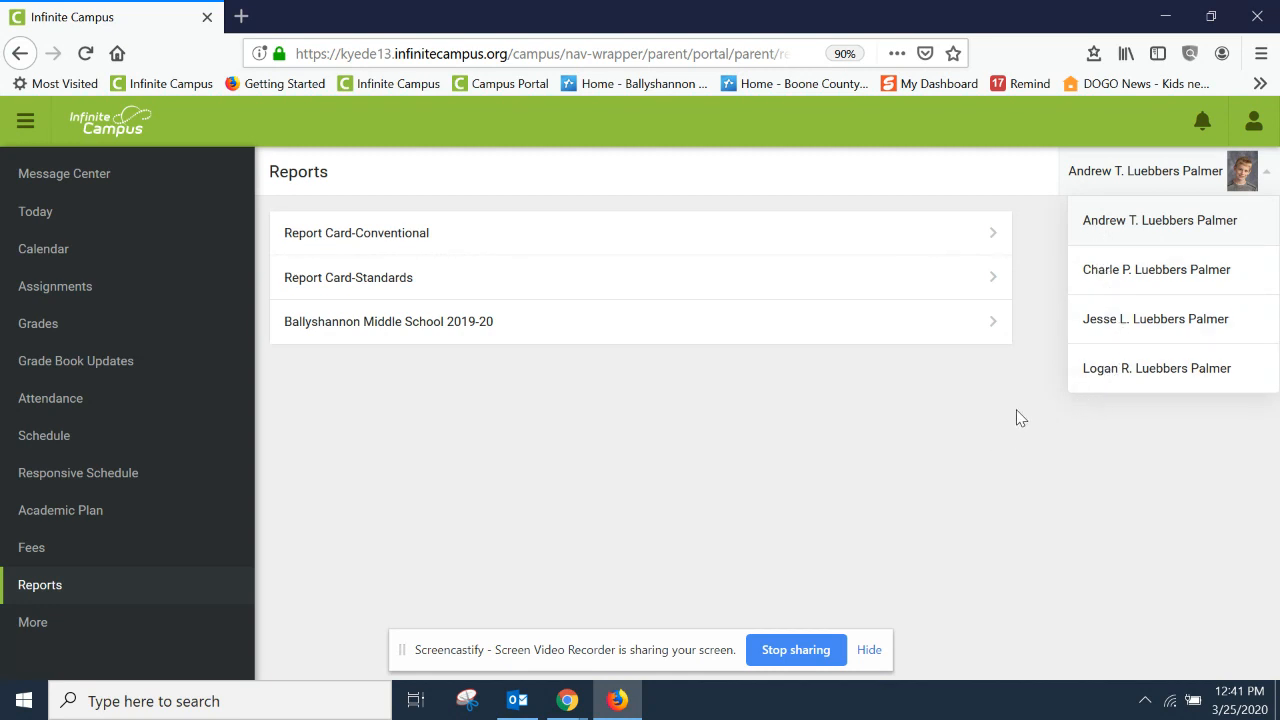
{"action": "mouse_move", "coordinate": [862, 534]}
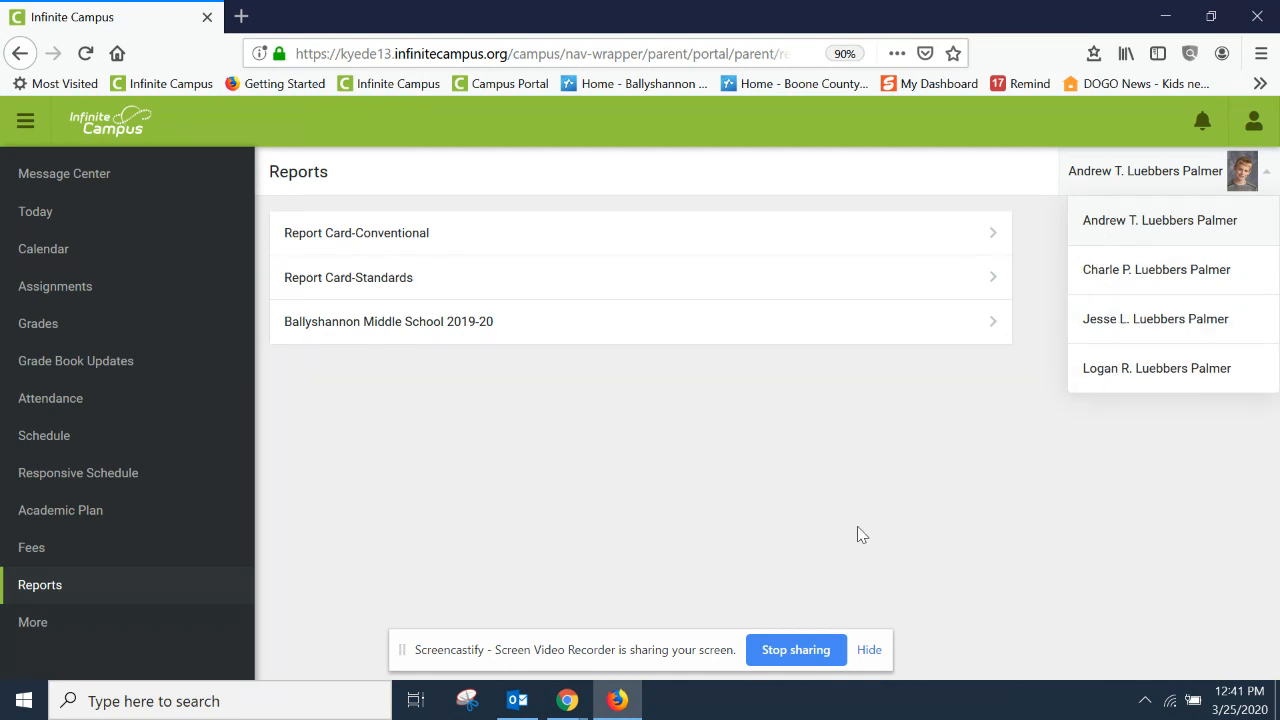
{"action": "mouse_move", "coordinate": [784, 553]}
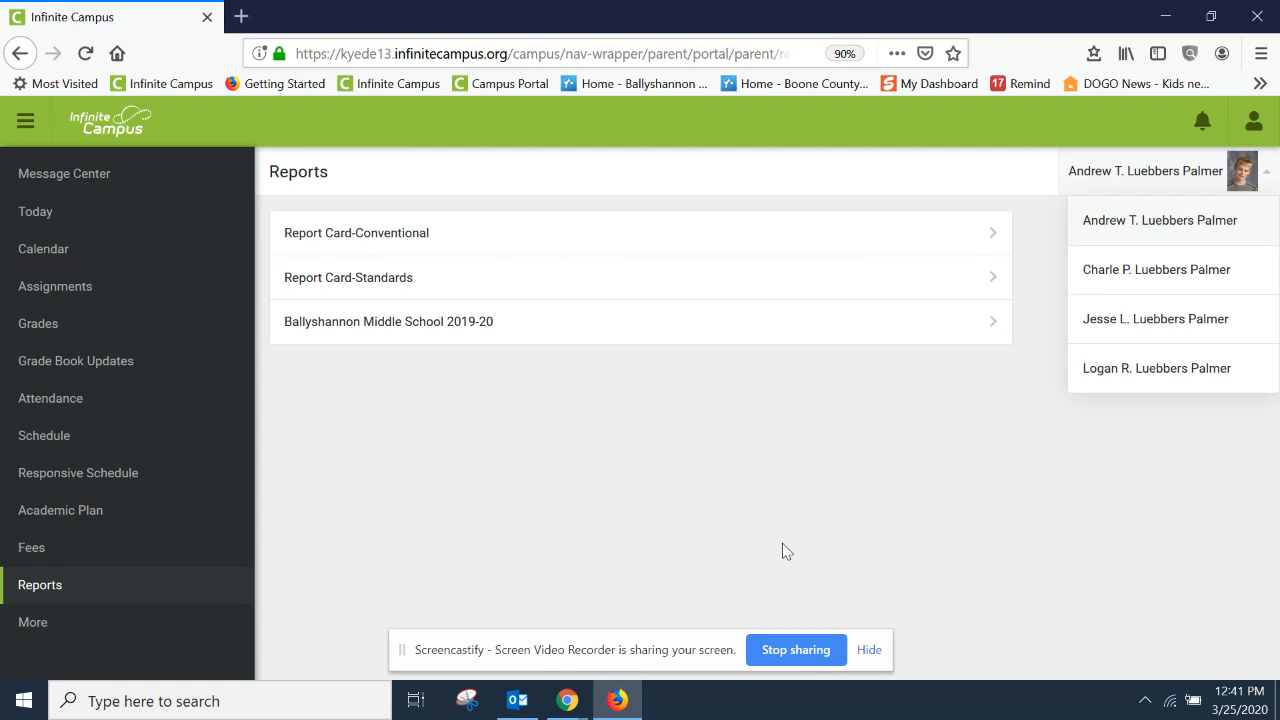
{"action": "mouse_move", "coordinate": [779, 542]}
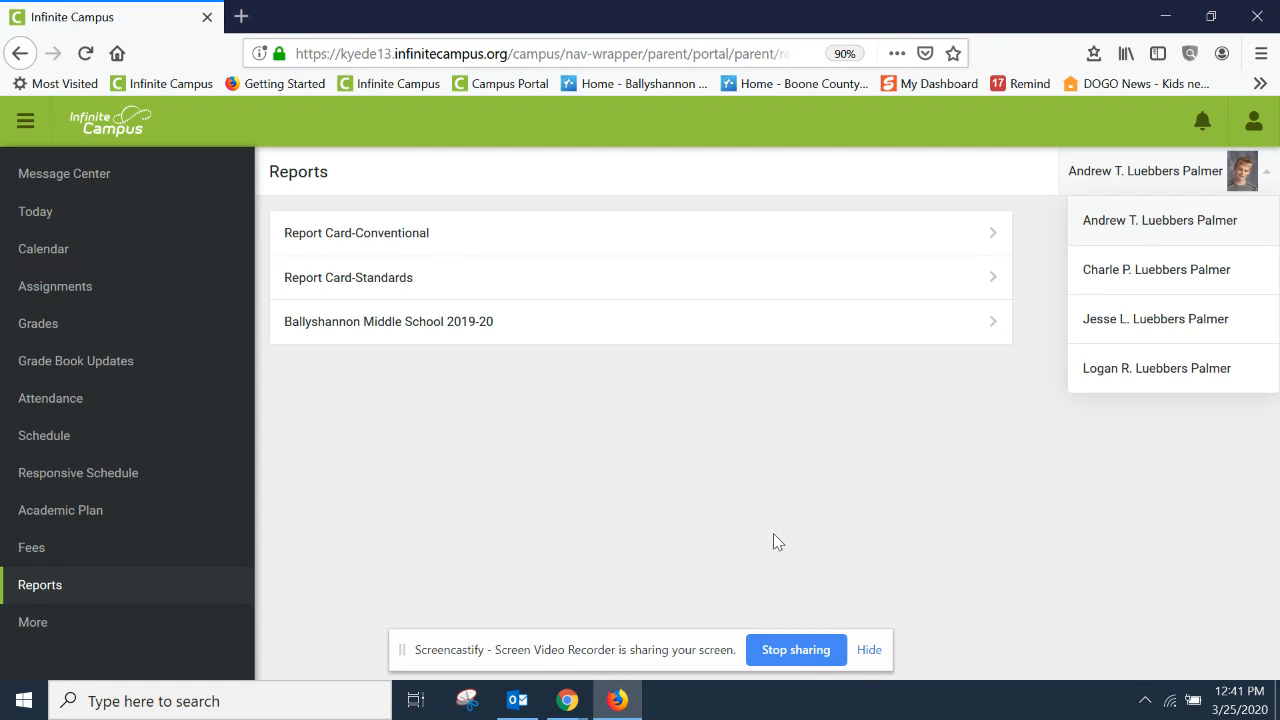
{"action": "mouse_move", "coordinate": [872, 555]}
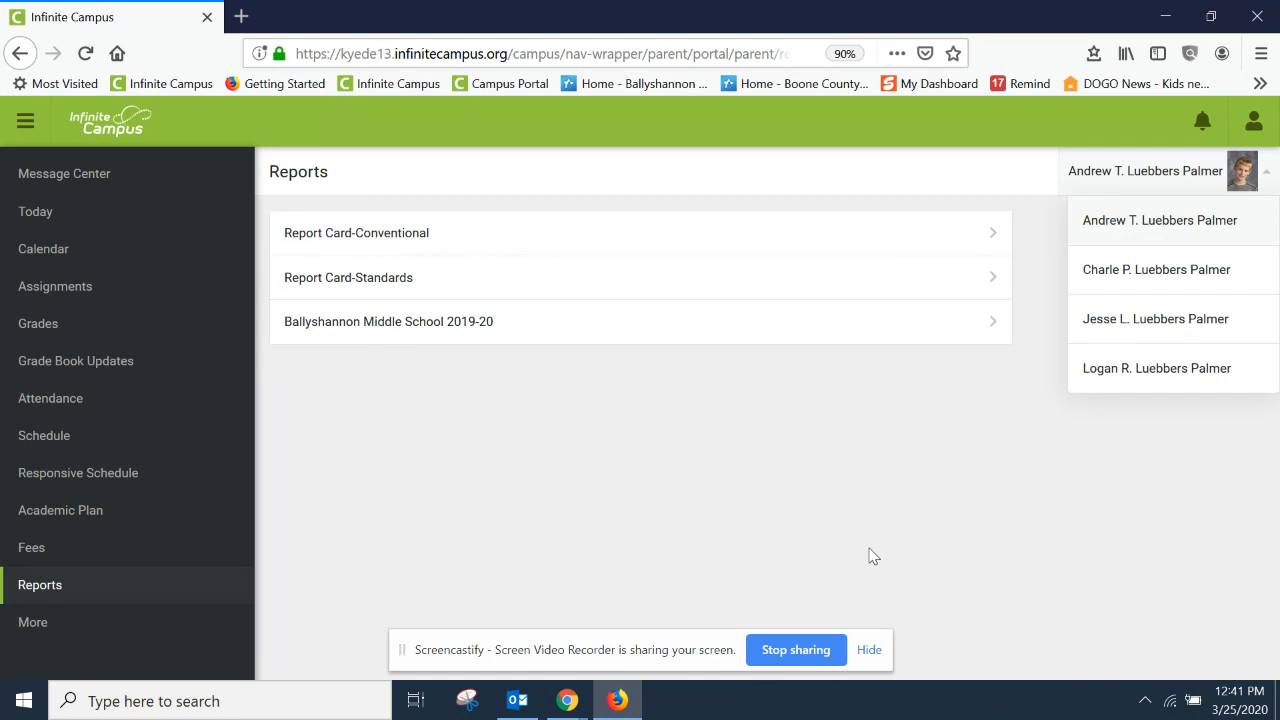
{"action": "mouse_move", "coordinate": [810, 555]}
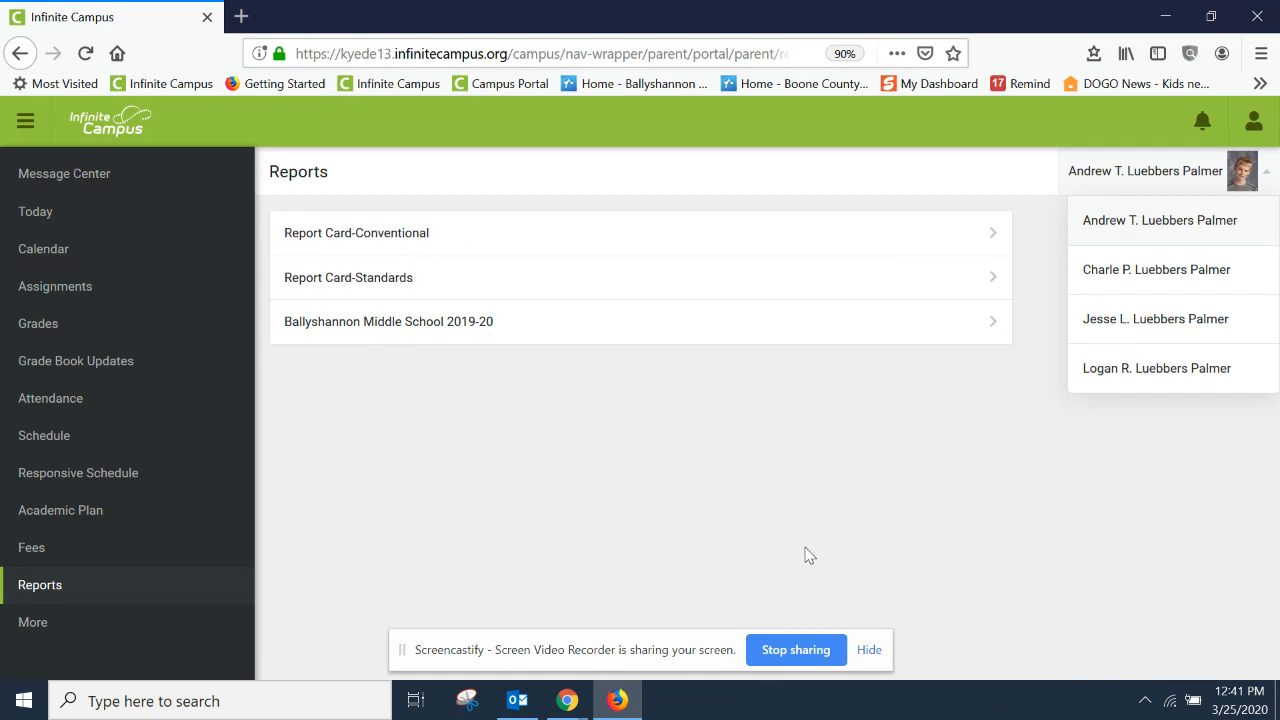